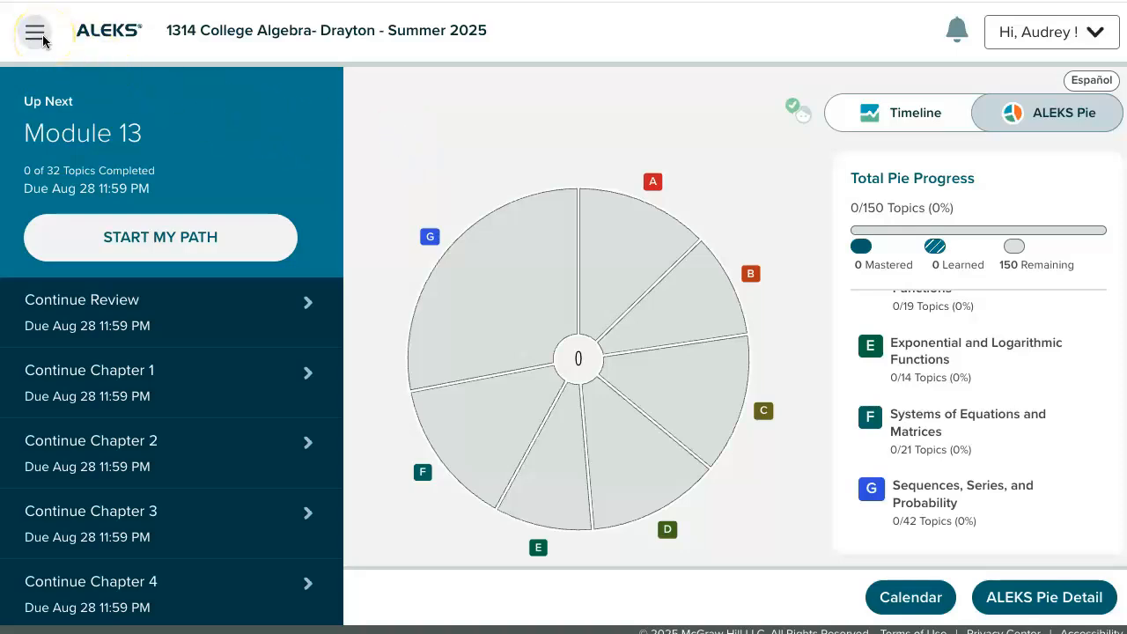
Expand the ALEKS course menu listing Home, Learn, E-Book and other pages
left_click(35, 32)
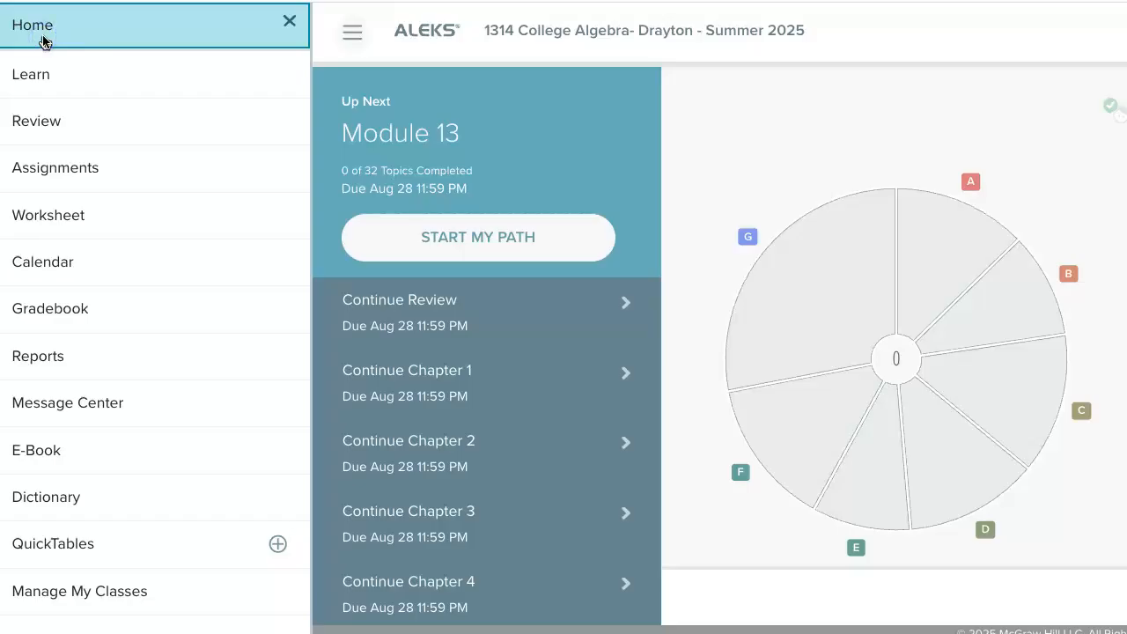
mouse_move(63, 462)
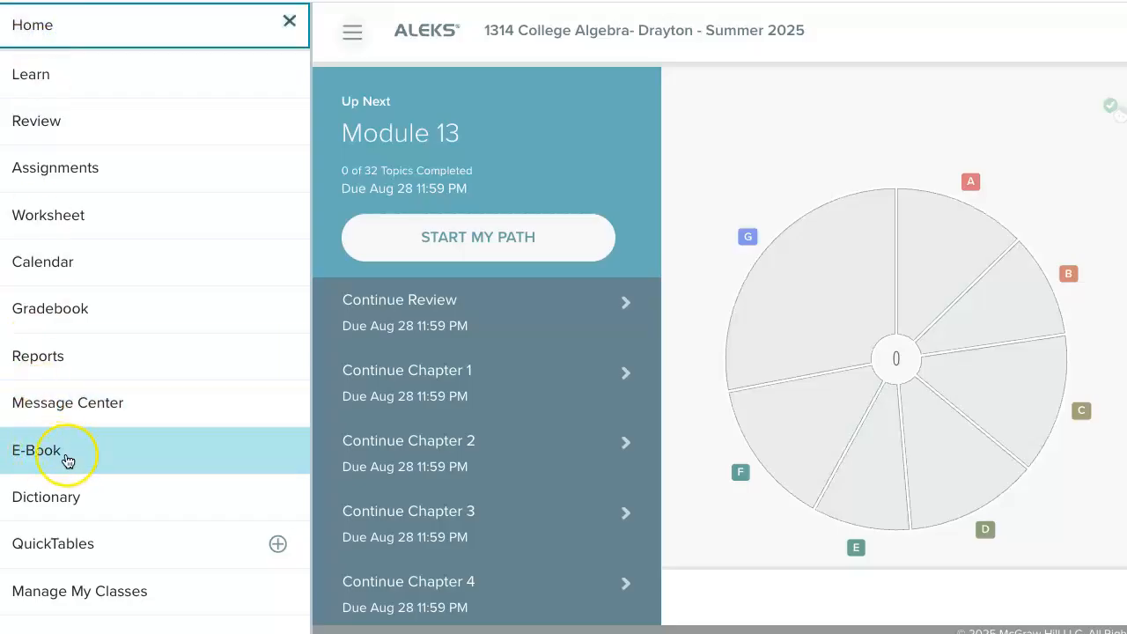
Launch the College Algebra with Corequisite Support eBook at its cover, page 1 of 1204
left_click(36, 447)
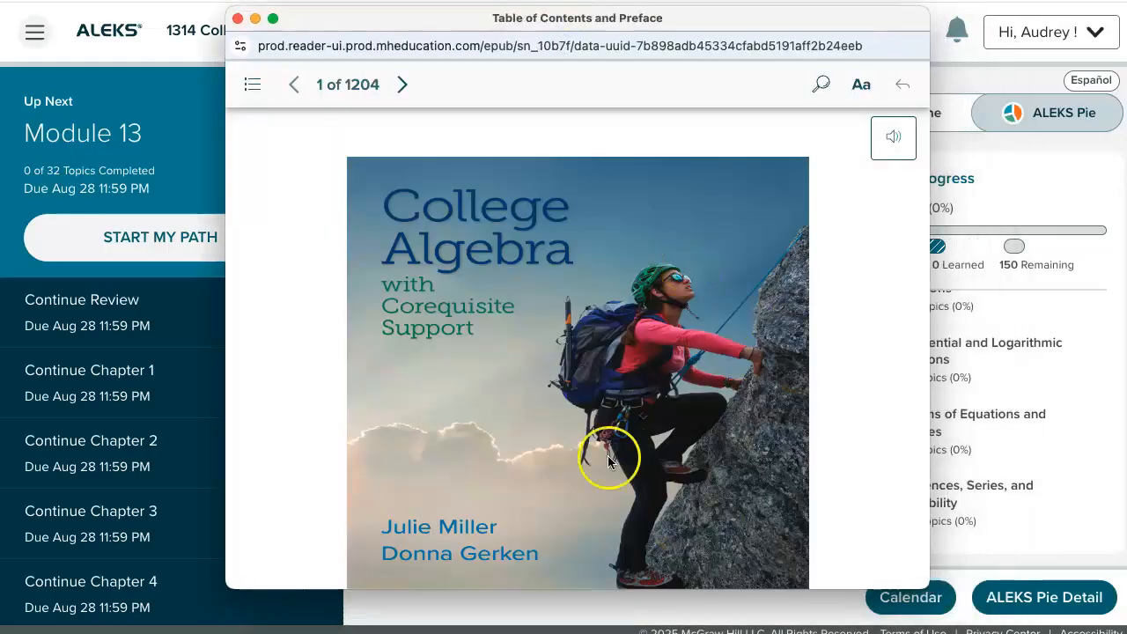
mouse_move(467, 268)
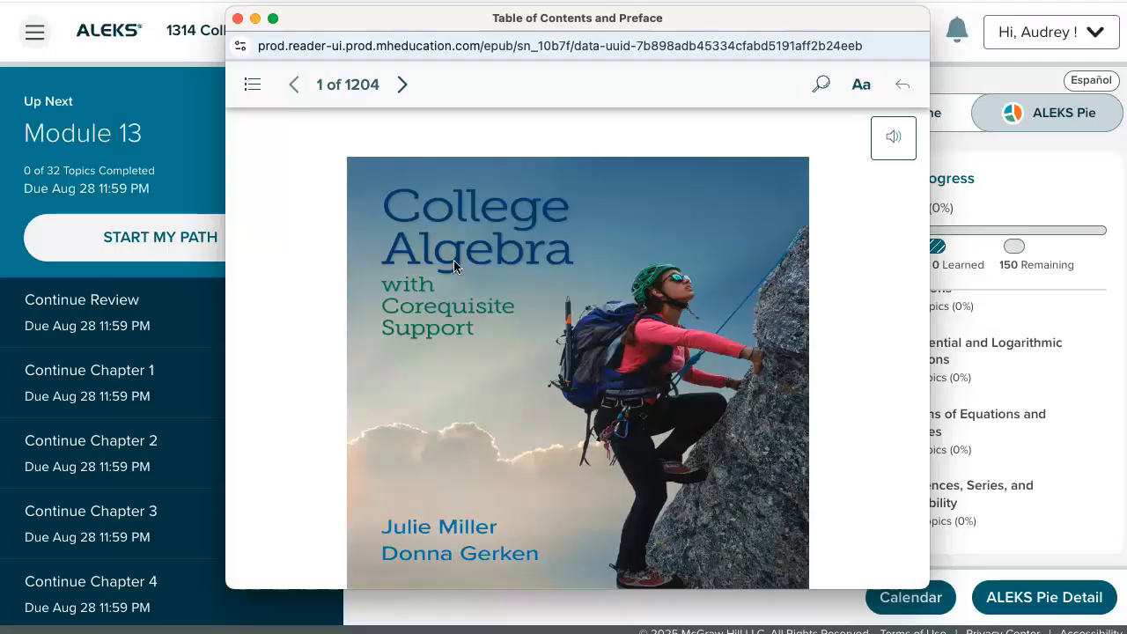
mouse_move(272, 370)
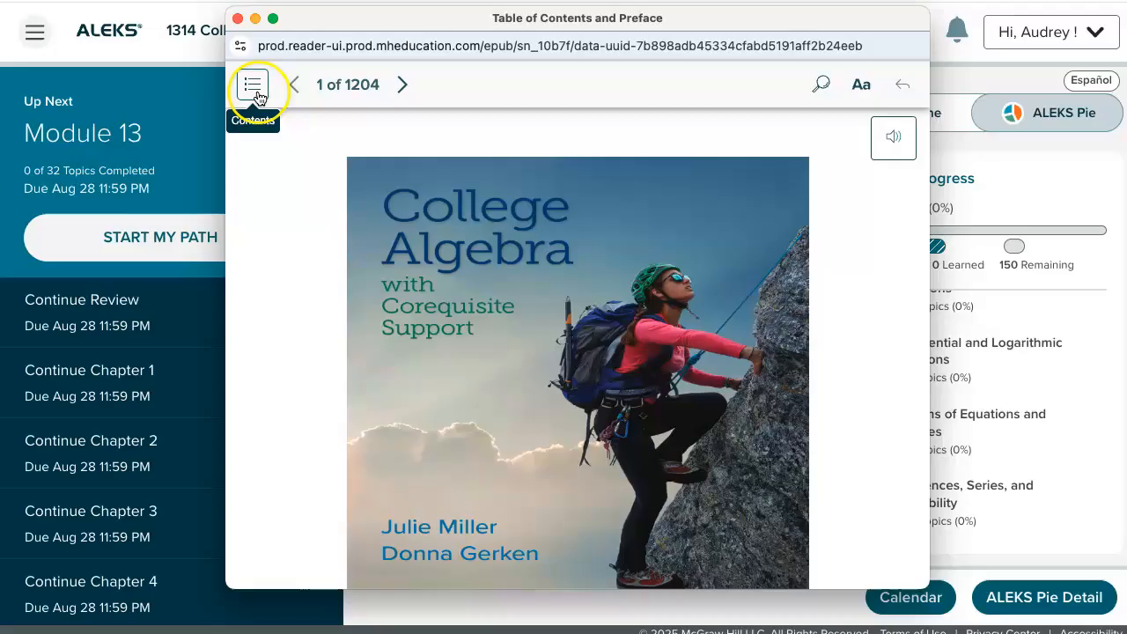
Navigate via the table of contents to Section 5.1, page 70 of 1204
left_click(253, 85)
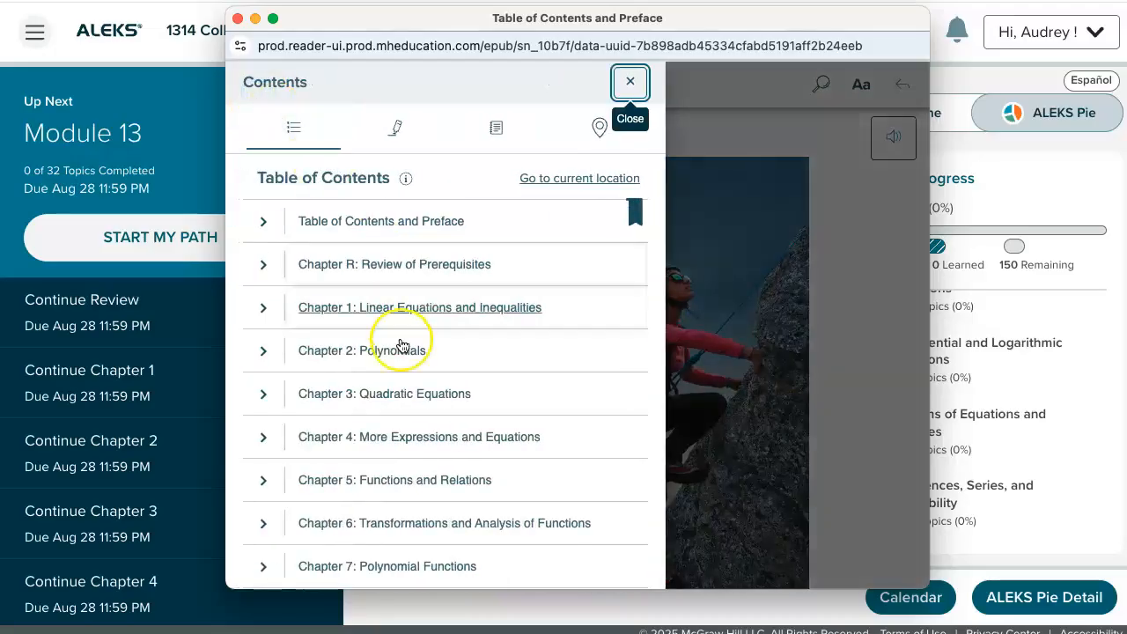
scroll("down", 3)
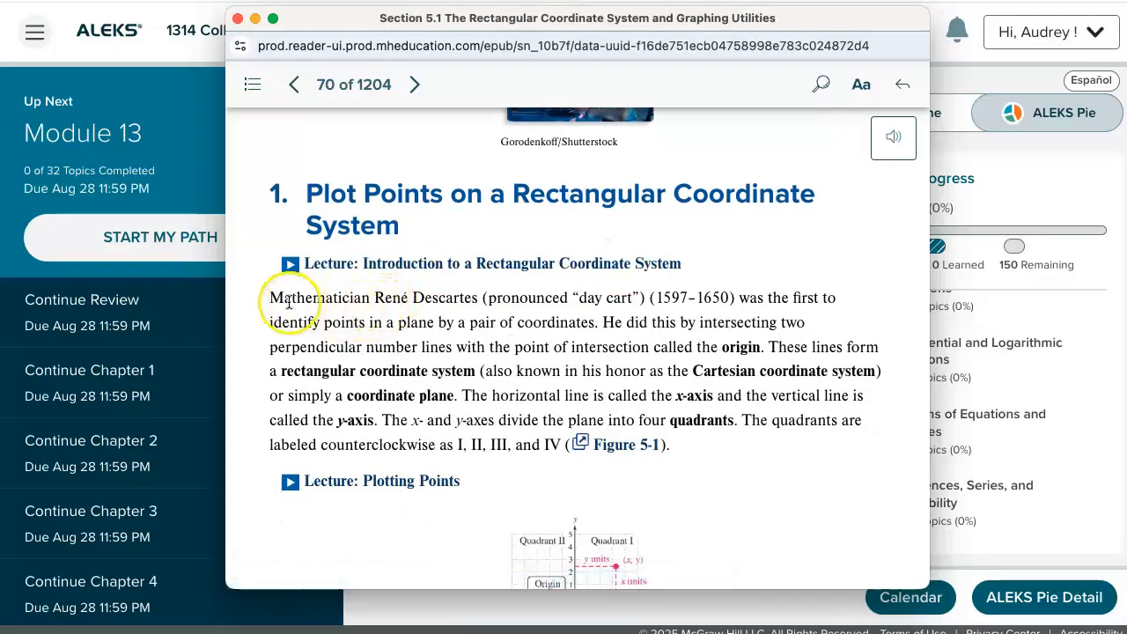
Select 'rectangular coordinate system' in the René Descartes passage for highlighting
double_click(310, 369)
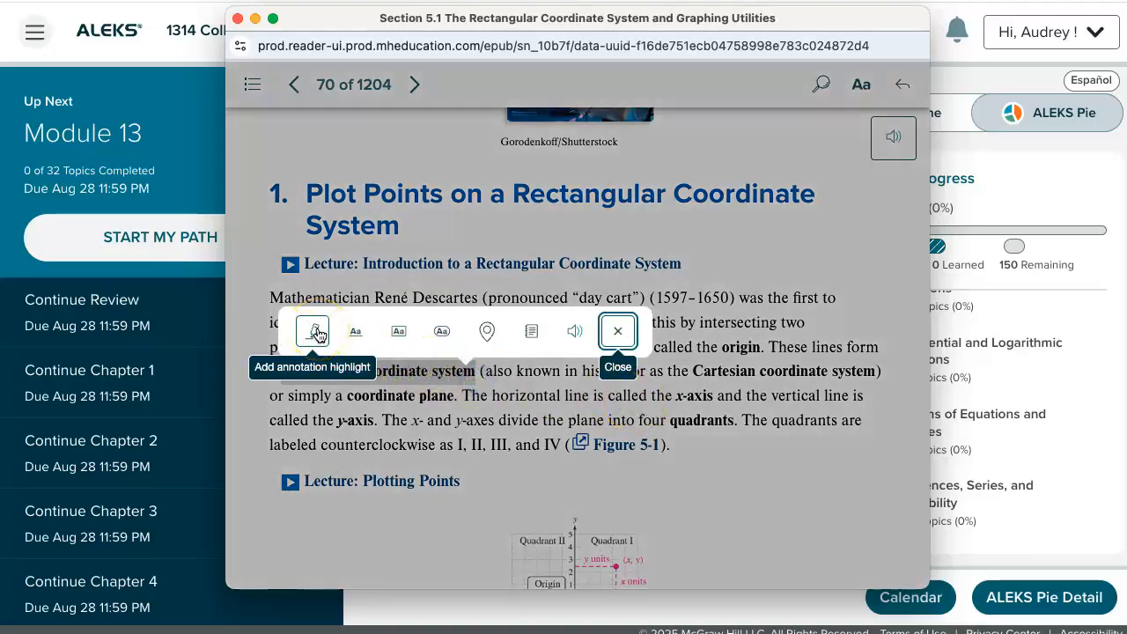
mouse_move(398, 331)
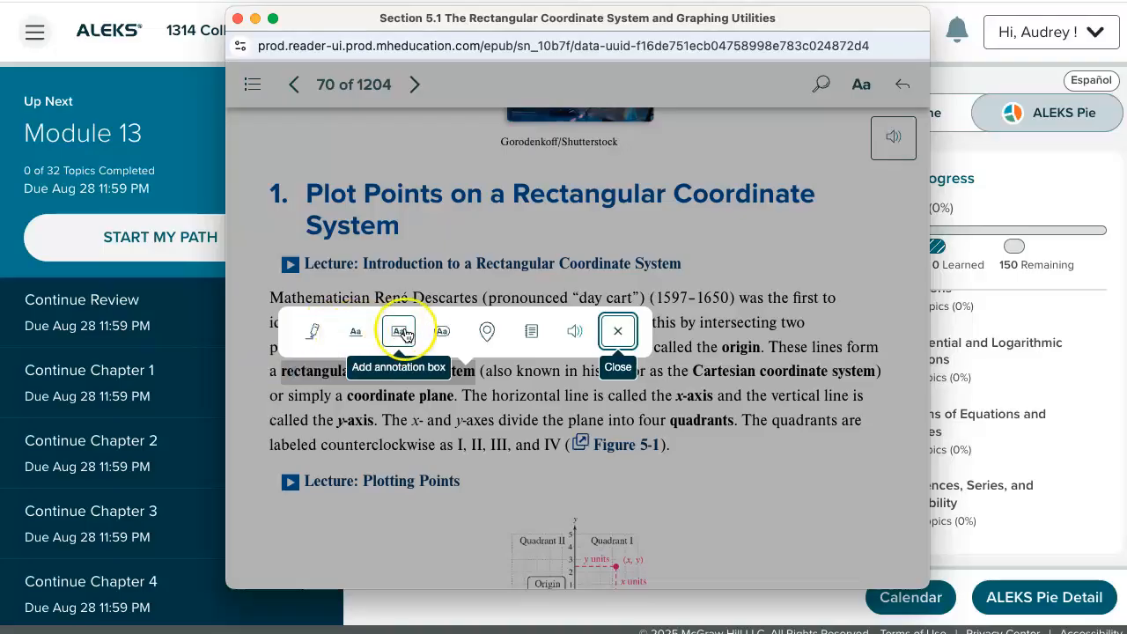
mouse_move(486, 331)
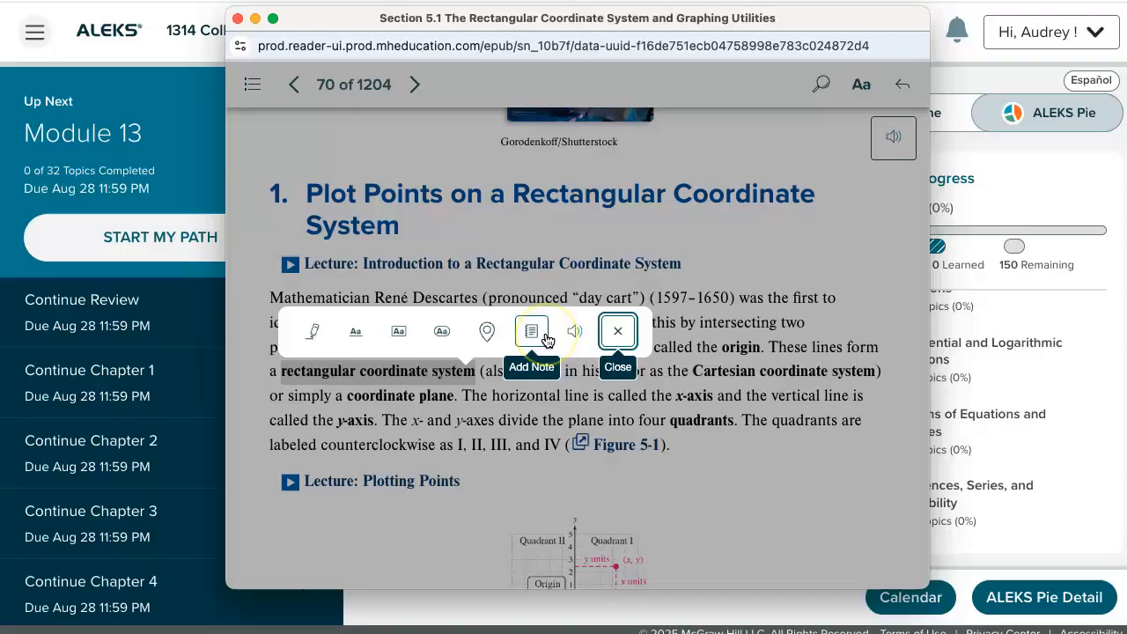
mouse_move(575, 331)
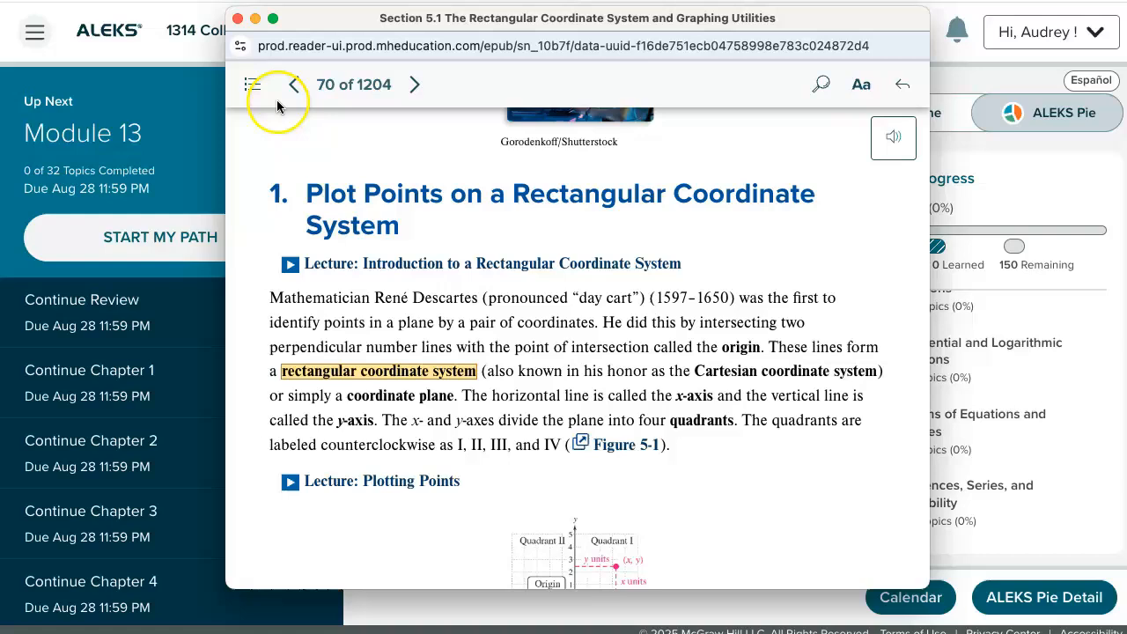
left_click(254, 85)
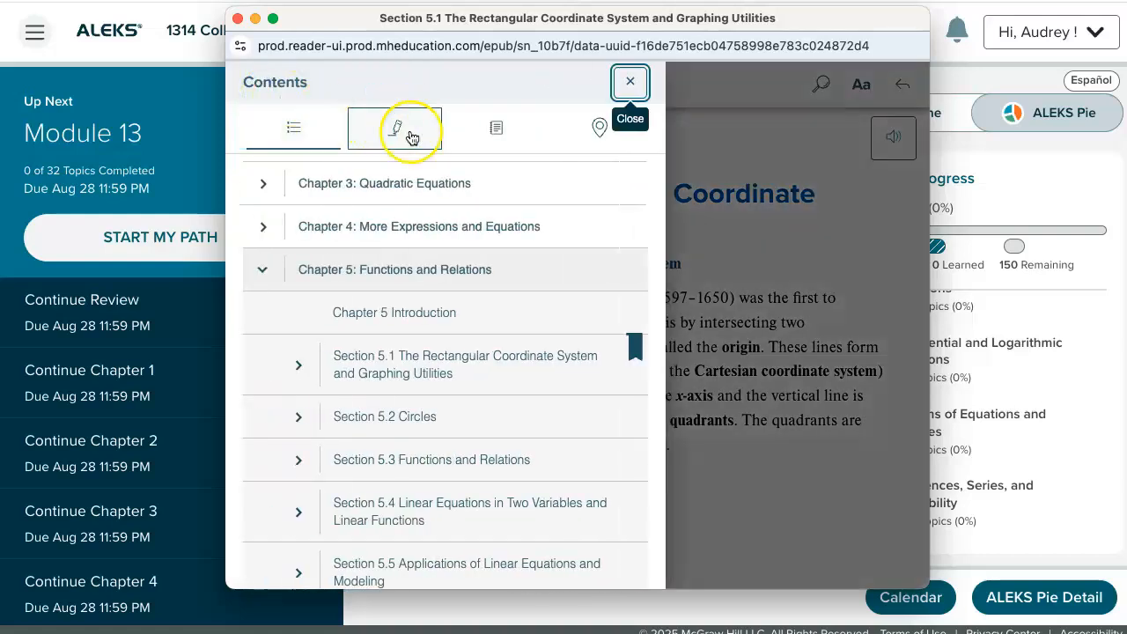
left_click(394, 127)
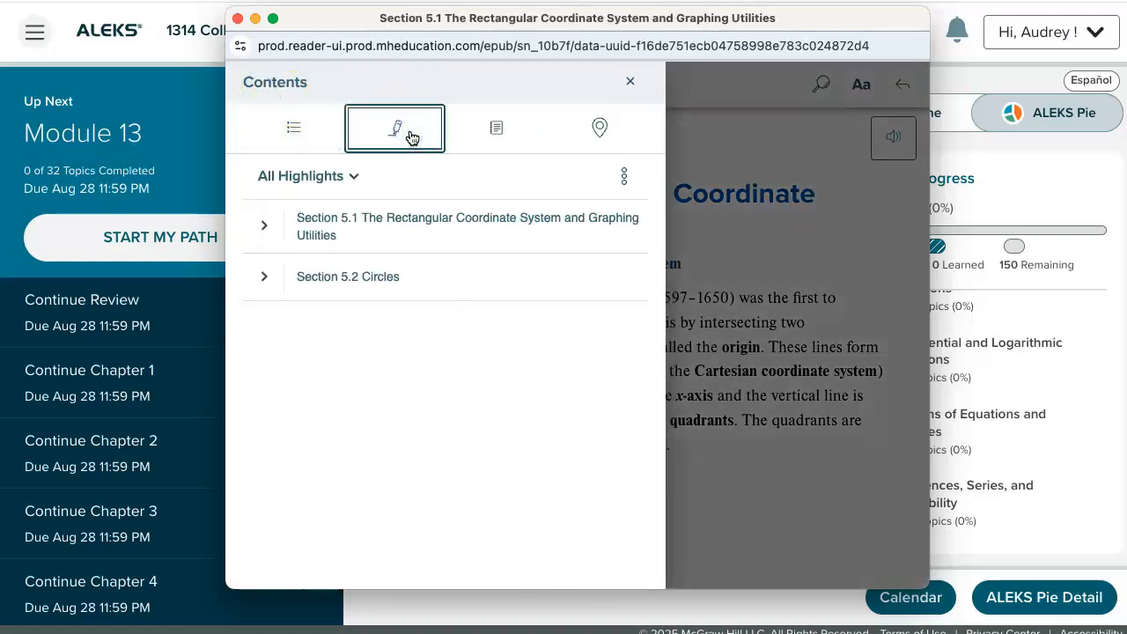
mouse_move(497, 132)
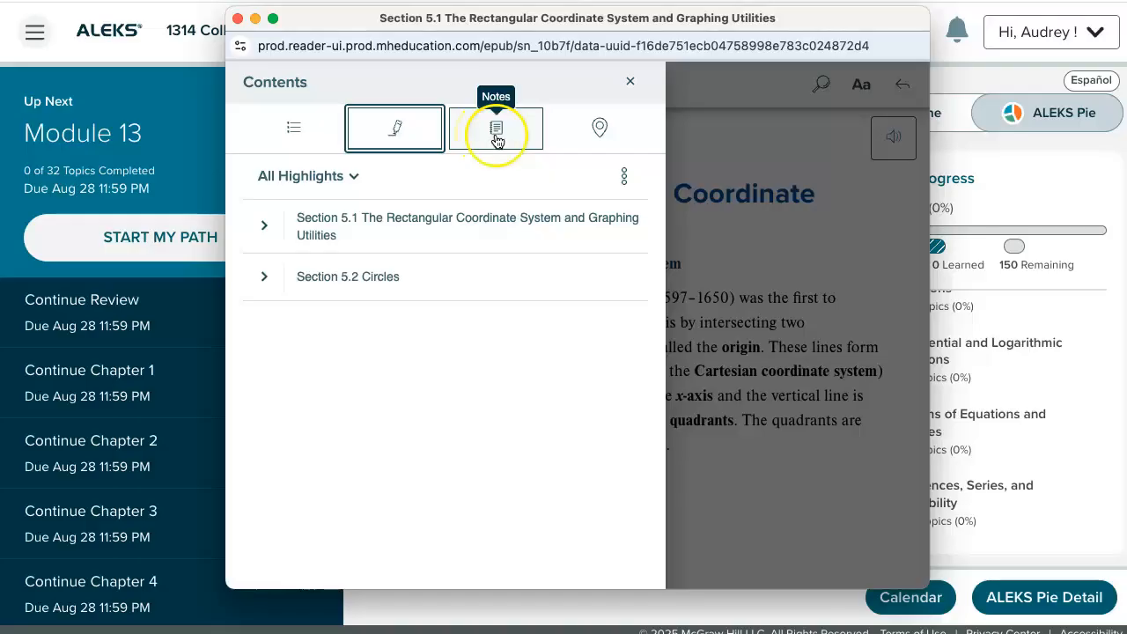
mouse_move(641, 81)
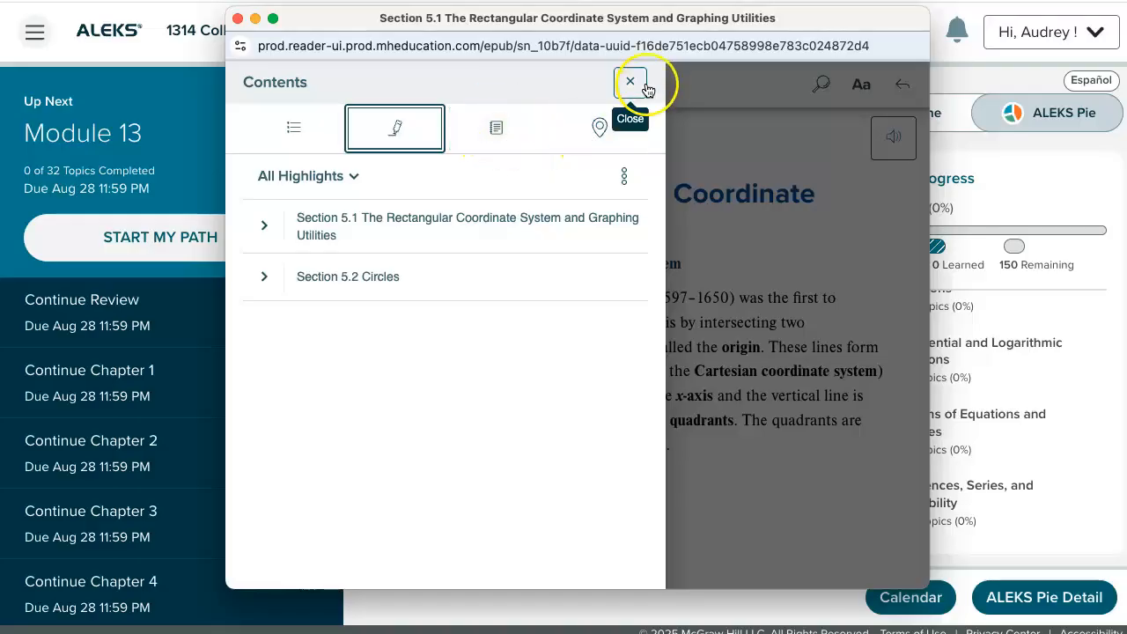
left_click(631, 81)
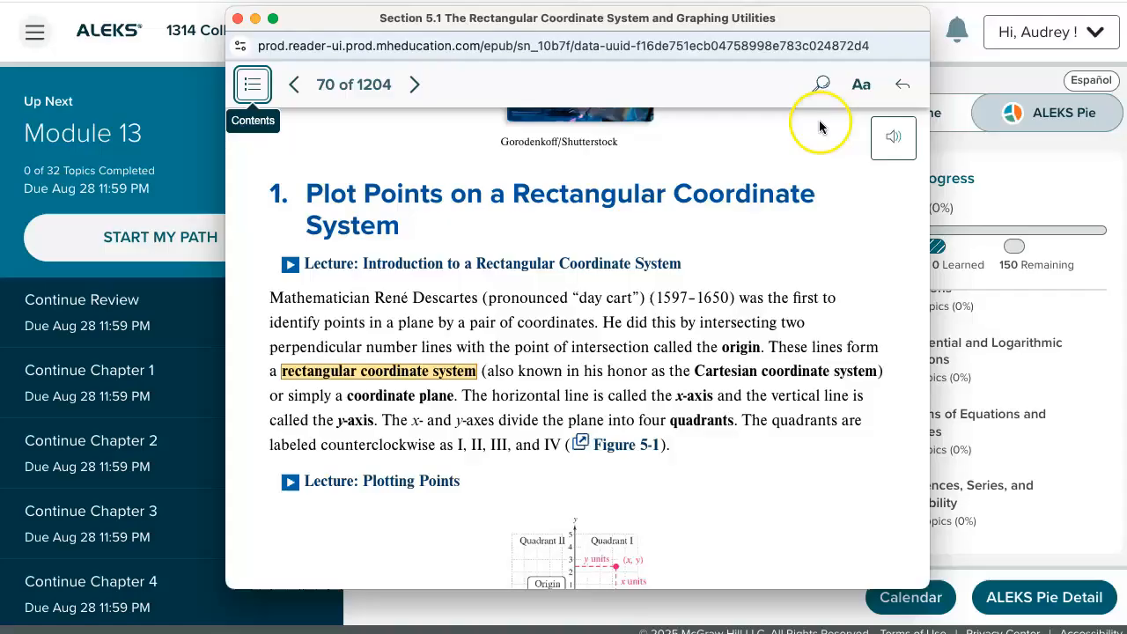
Dismiss the Search panel unused and close the eBook window, returning to ALEKS home
left_click(821, 85)
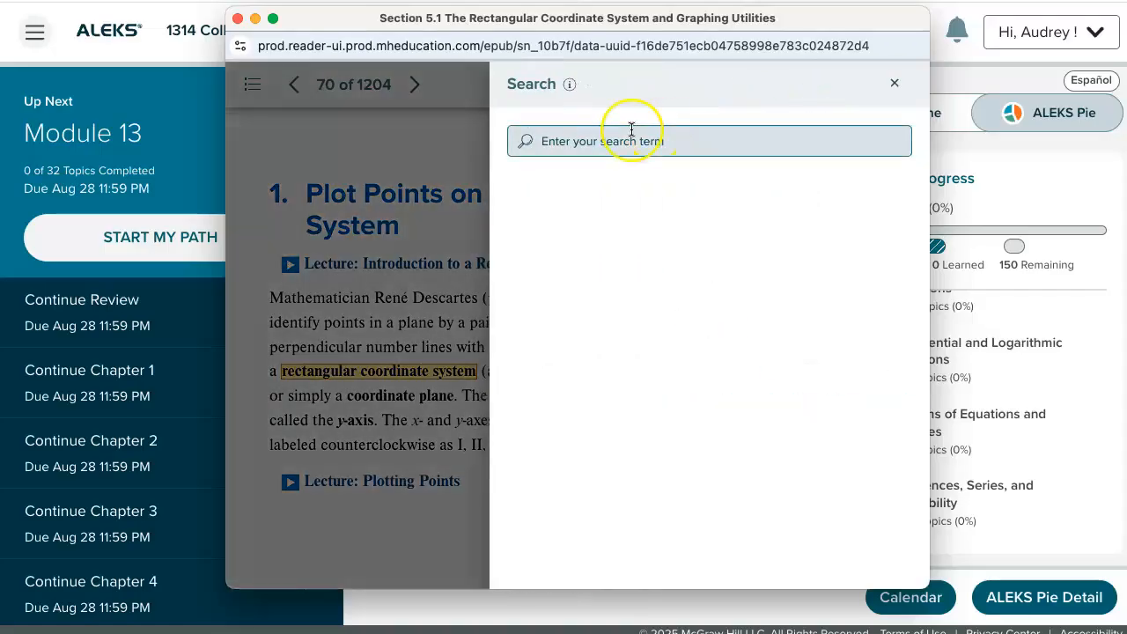
mouse_move(666, 148)
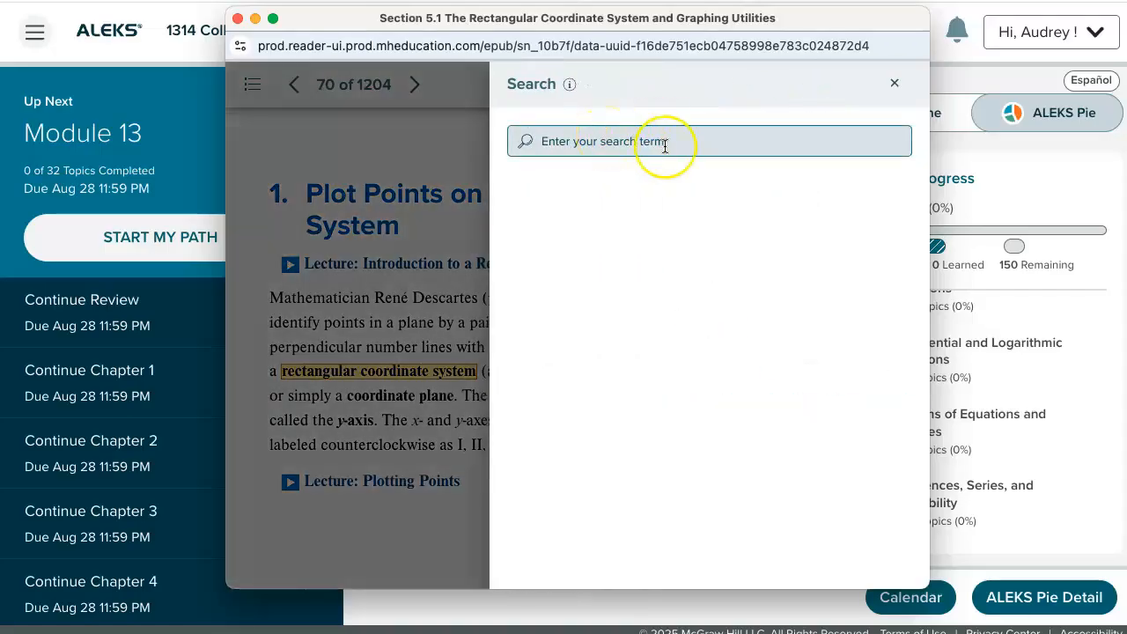
mouse_move(644, 148)
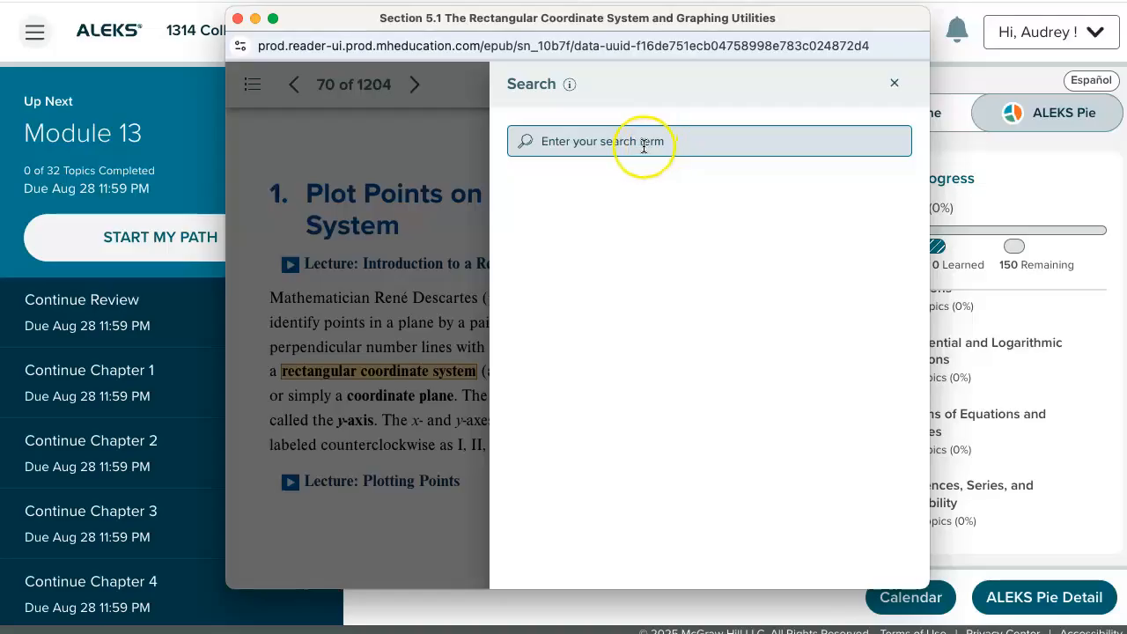
mouse_move(895, 85)
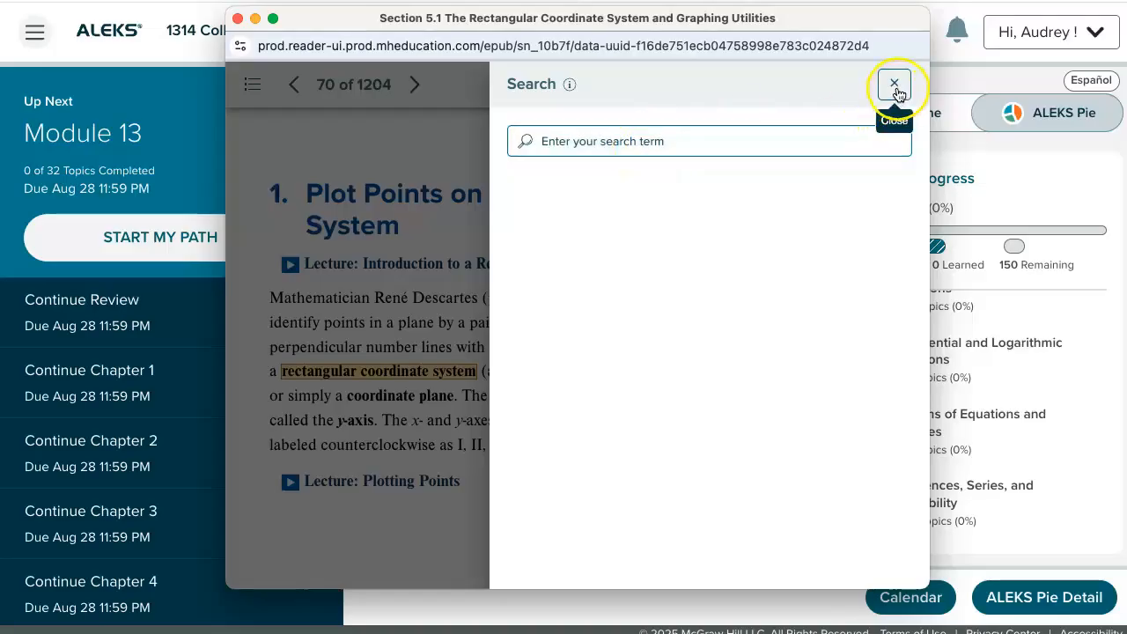
left_click(891, 84)
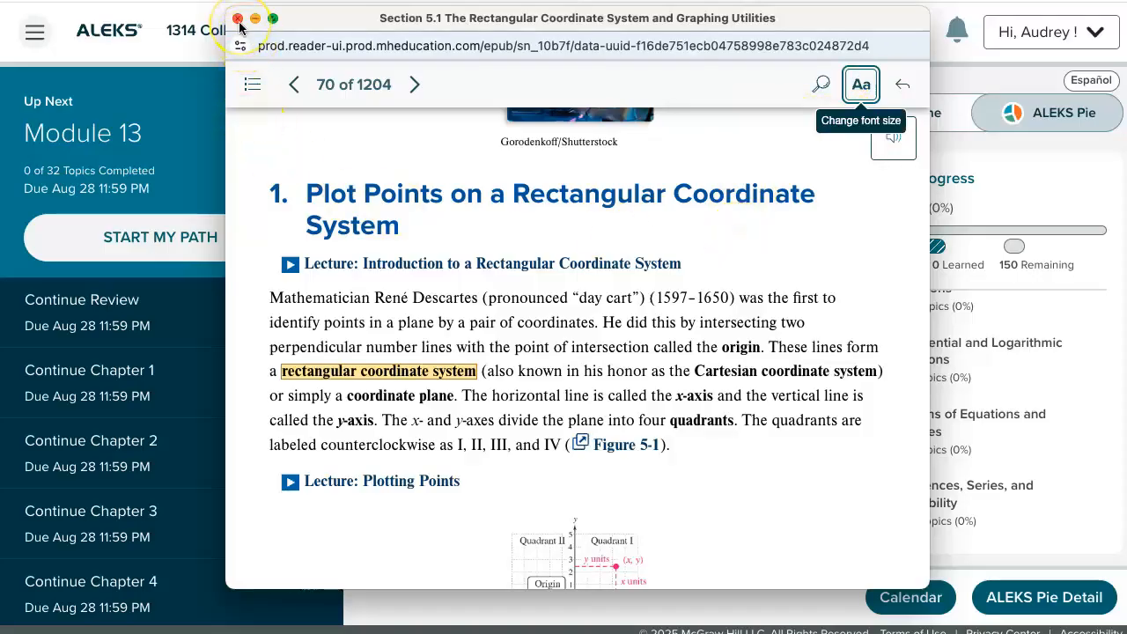
left_click(236, 17)
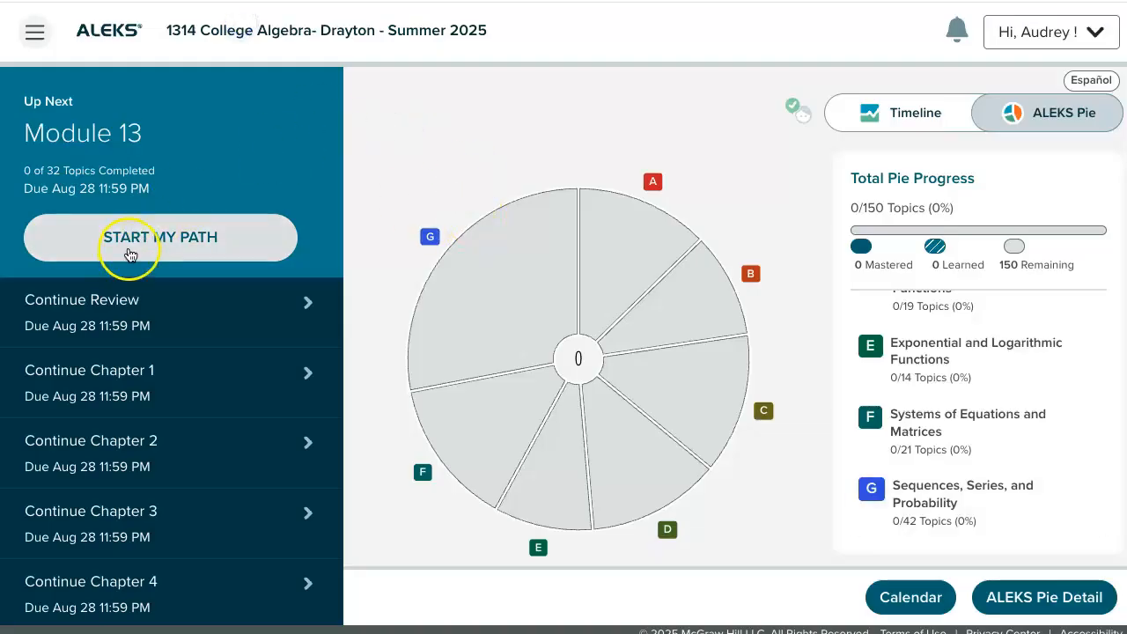
Start My Path into the Module 13 lesson on the counting principle
left_click(160, 236)
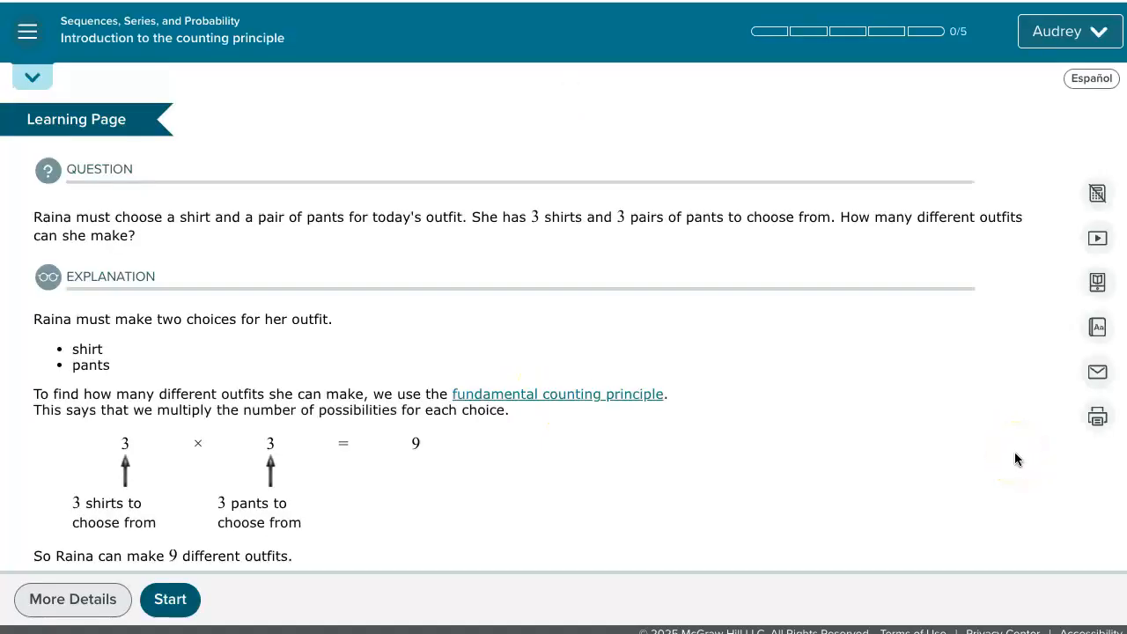
mouse_move(990, 453)
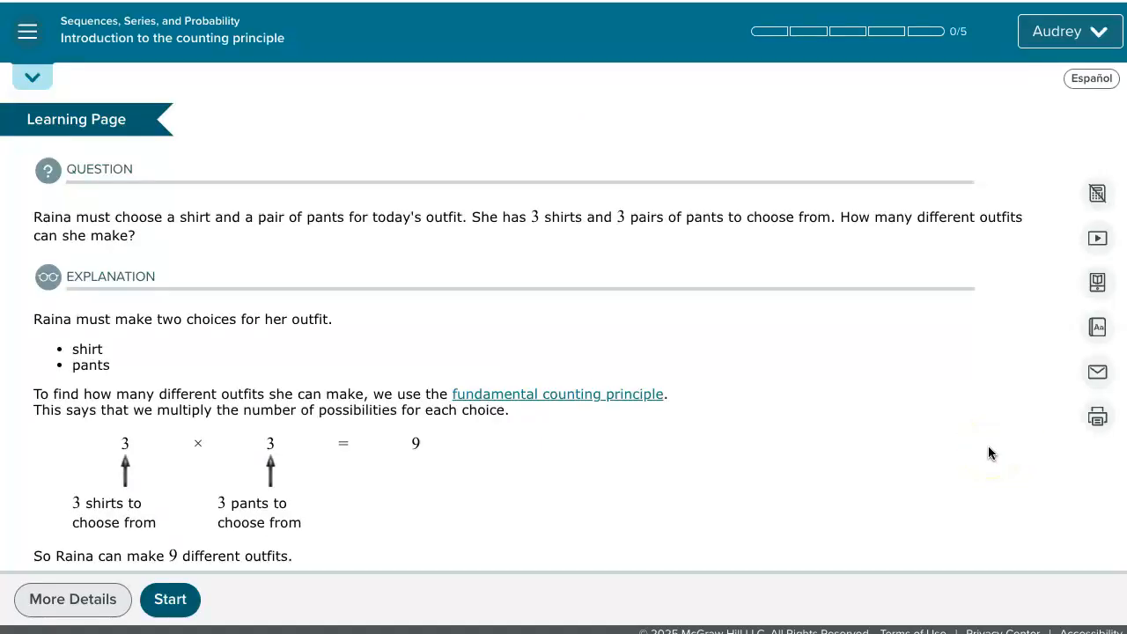
mouse_move(1097, 284)
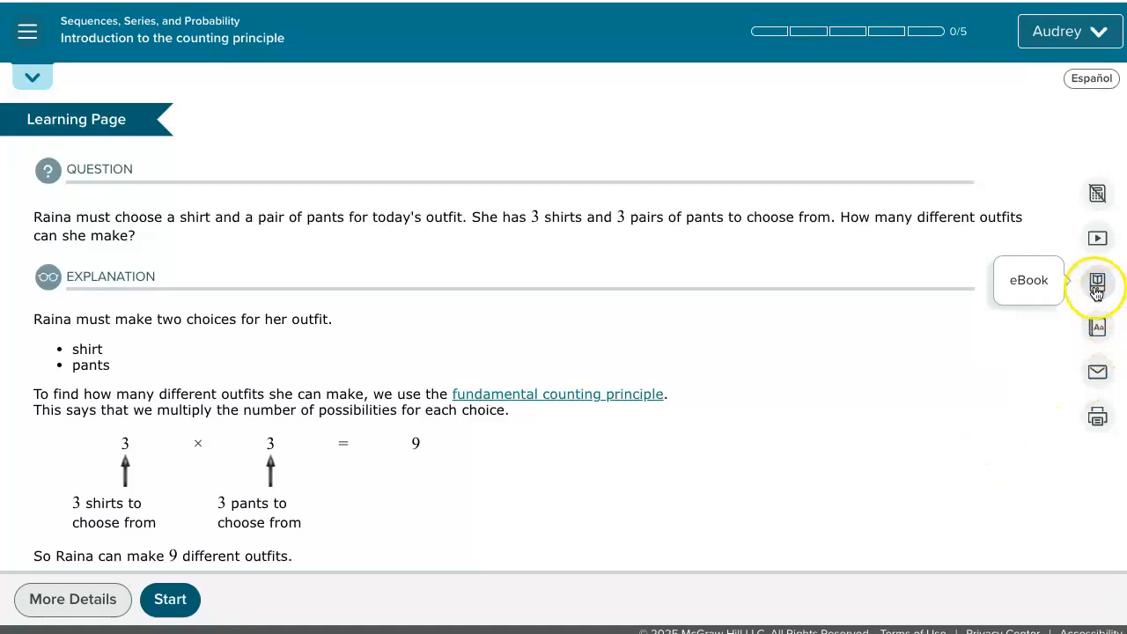
mouse_move(1097, 328)
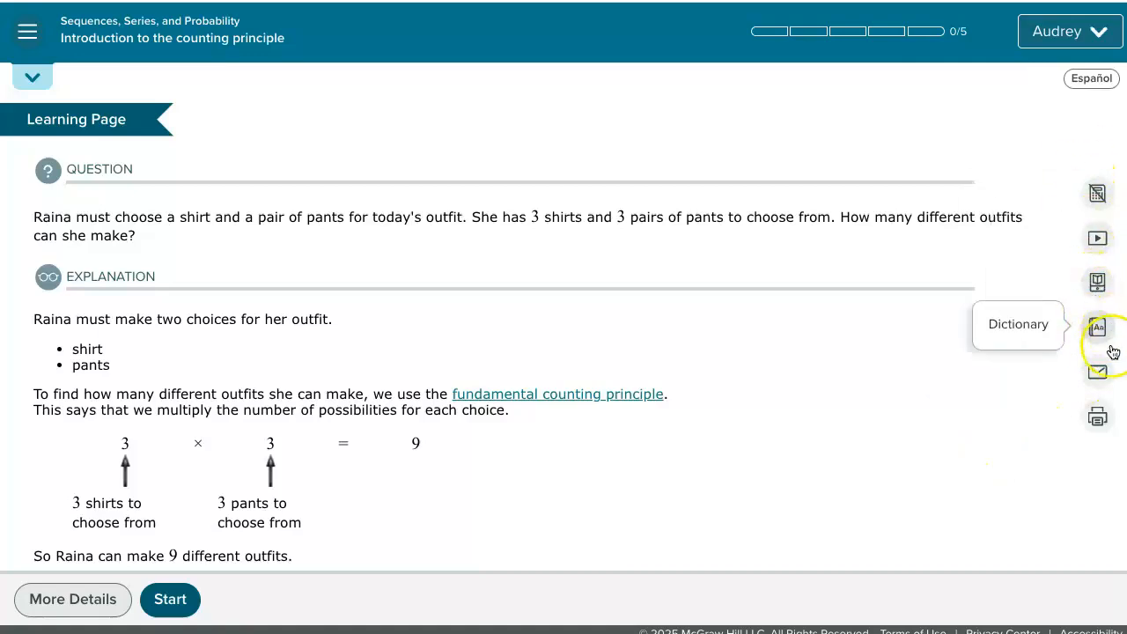
mouse_move(1097, 283)
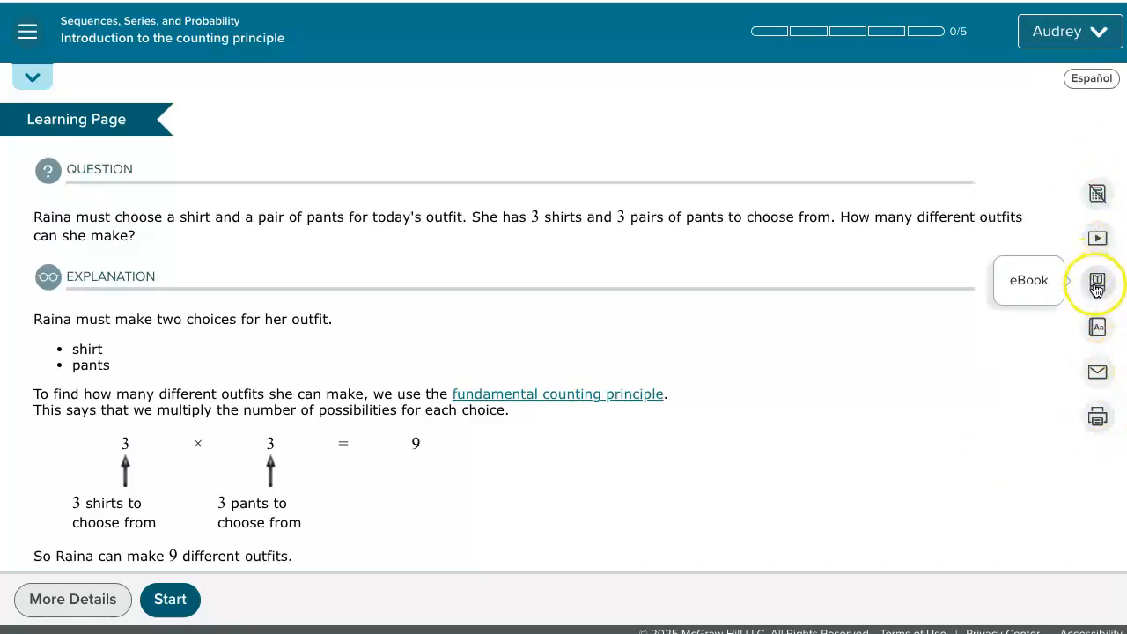
Show the lesson's E-Book resources and launch Chapter 13, Section 13.6 Principles of Counting
left_click(1097, 284)
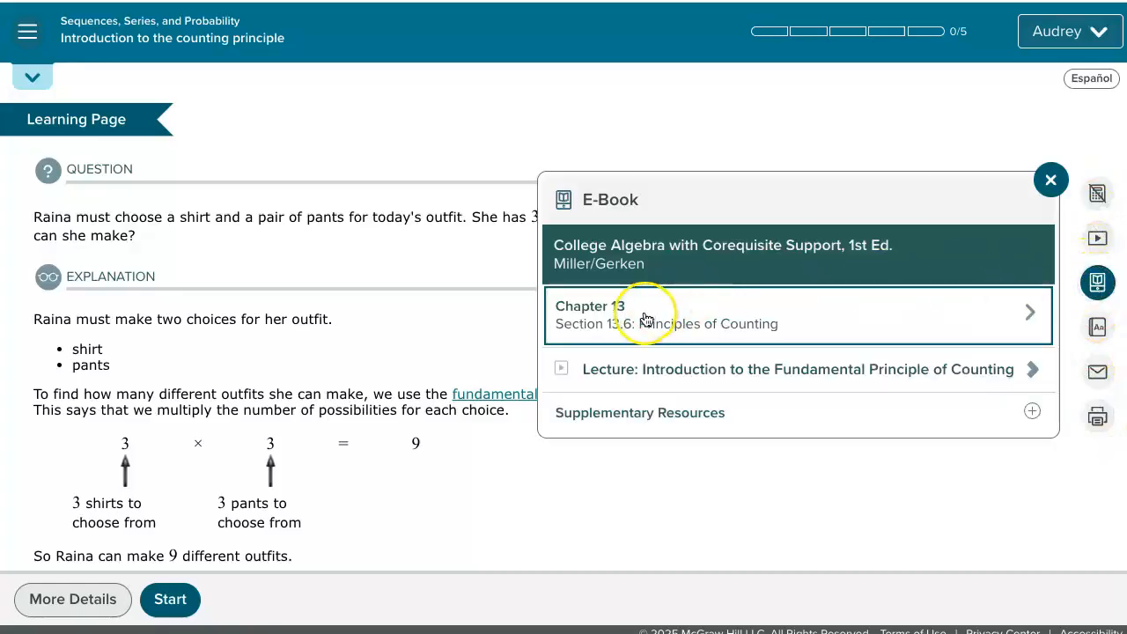
mouse_move(708, 321)
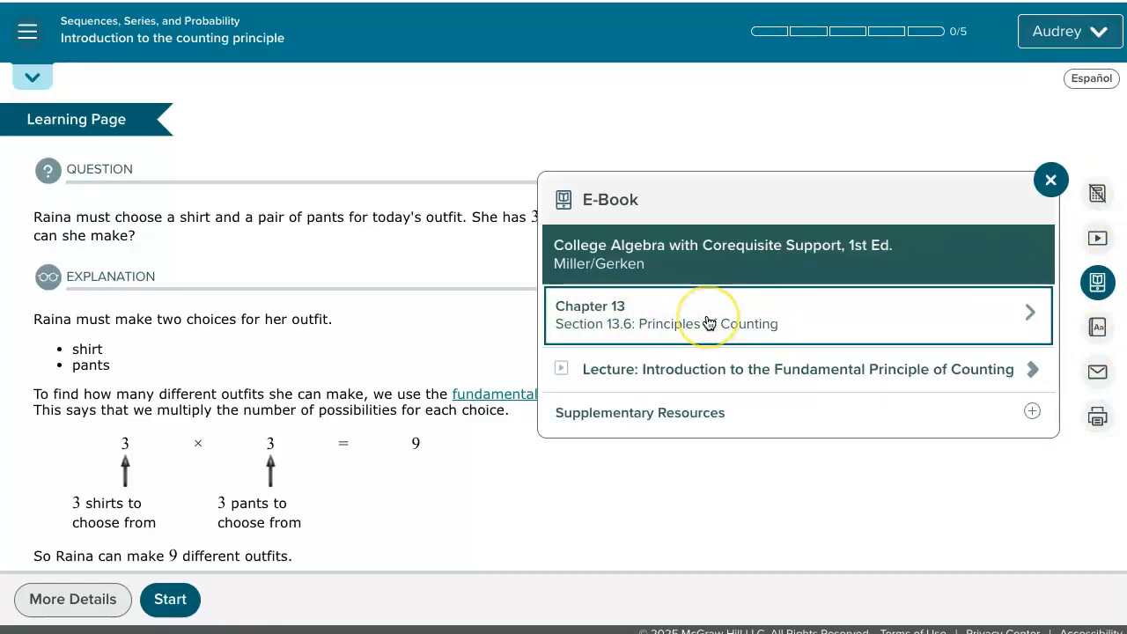
left_click(706, 317)
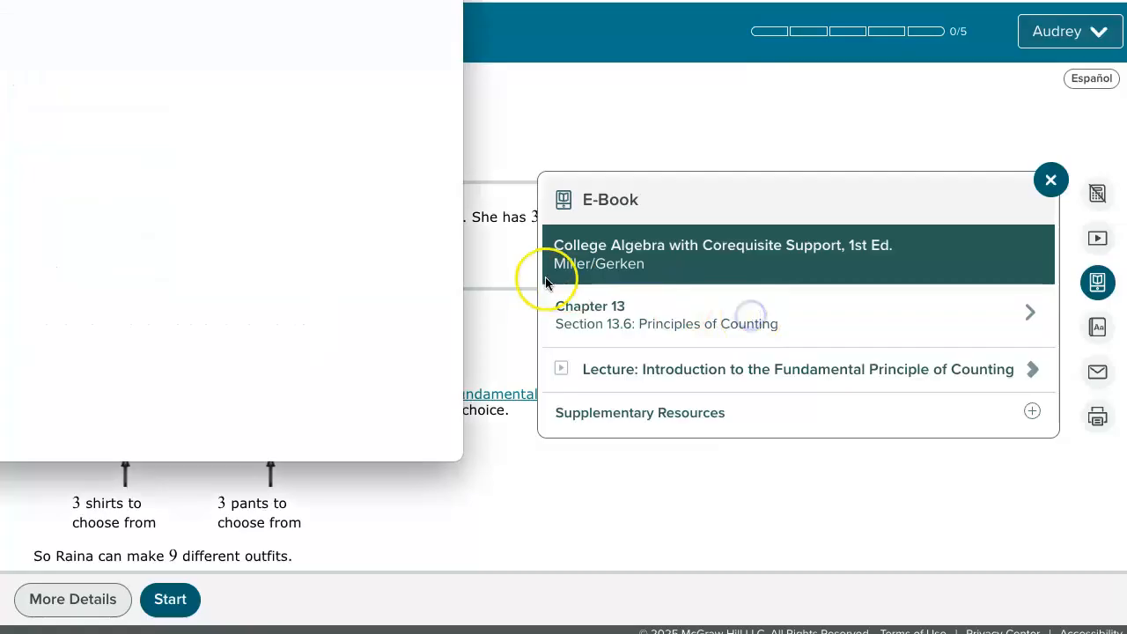